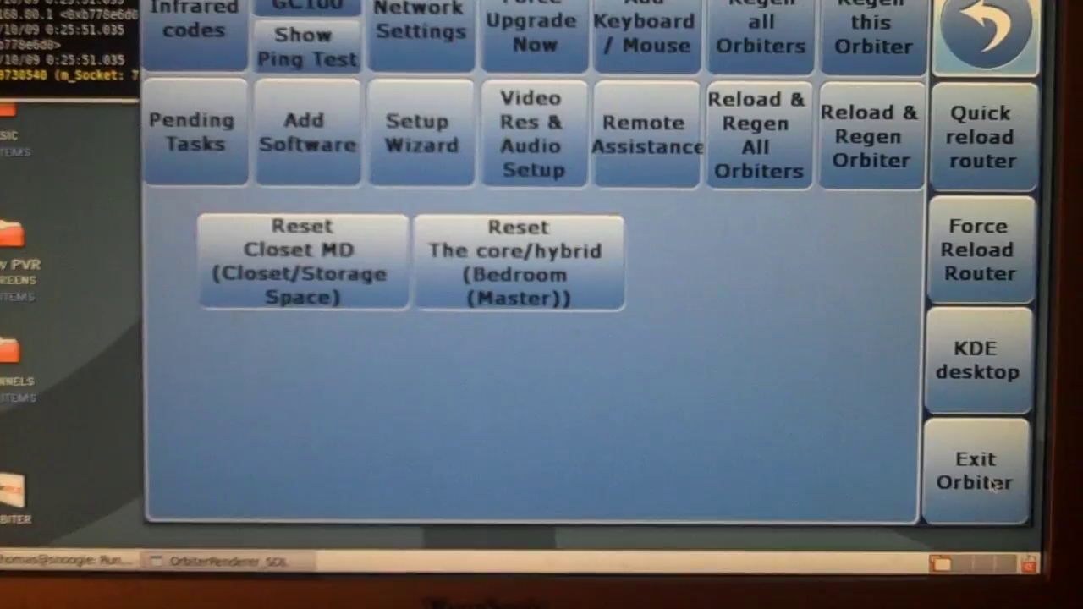
Exit Orbiter, returning to the KDE desktop with the socket-shutdown log terminal visible
click(977, 484)
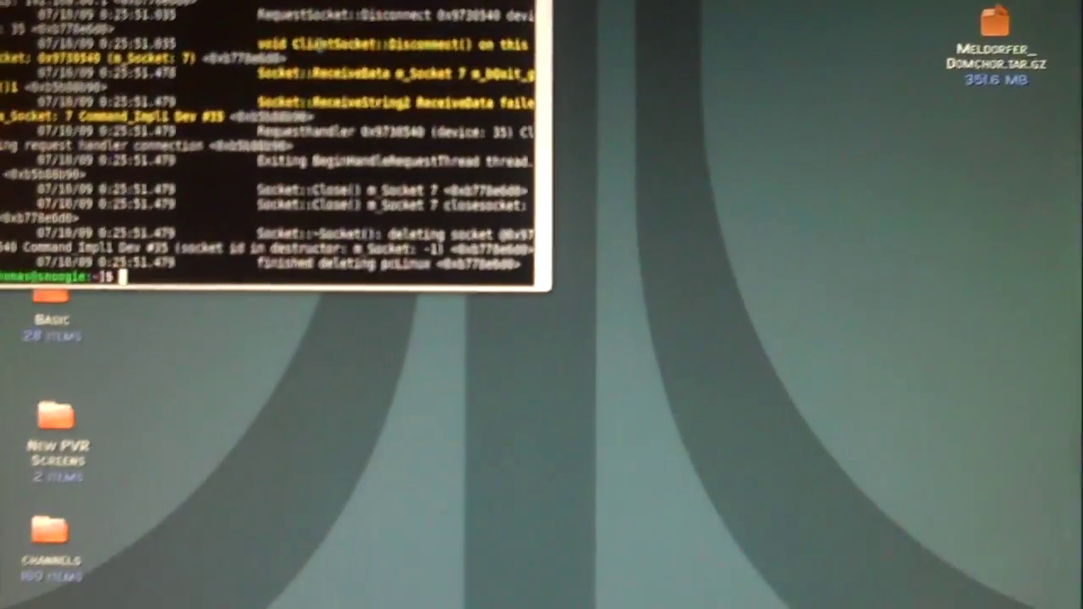